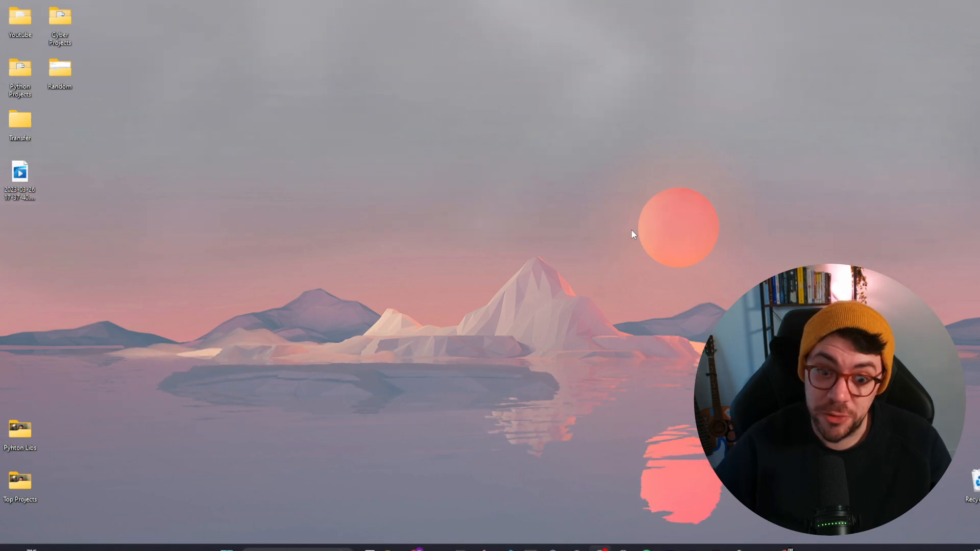
mouse_move(591, 283)
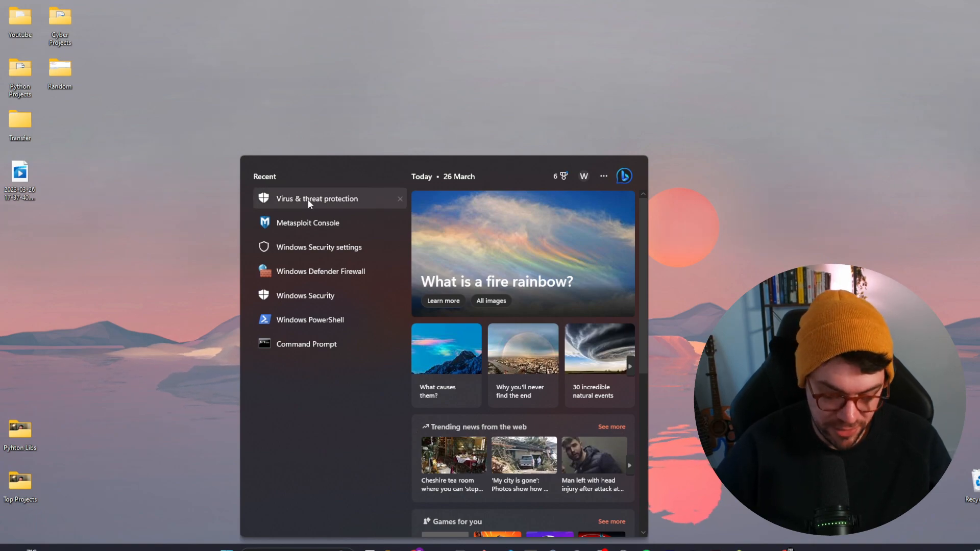
Reach Firewall & network protection in Windows Security via a 'vir' search, showing the private firewall off
text(vir)
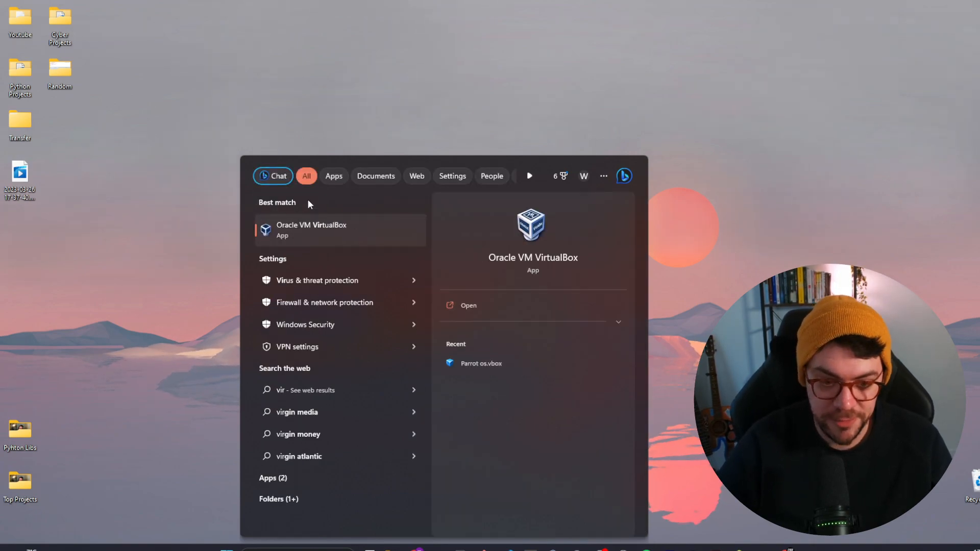
click(305, 325)
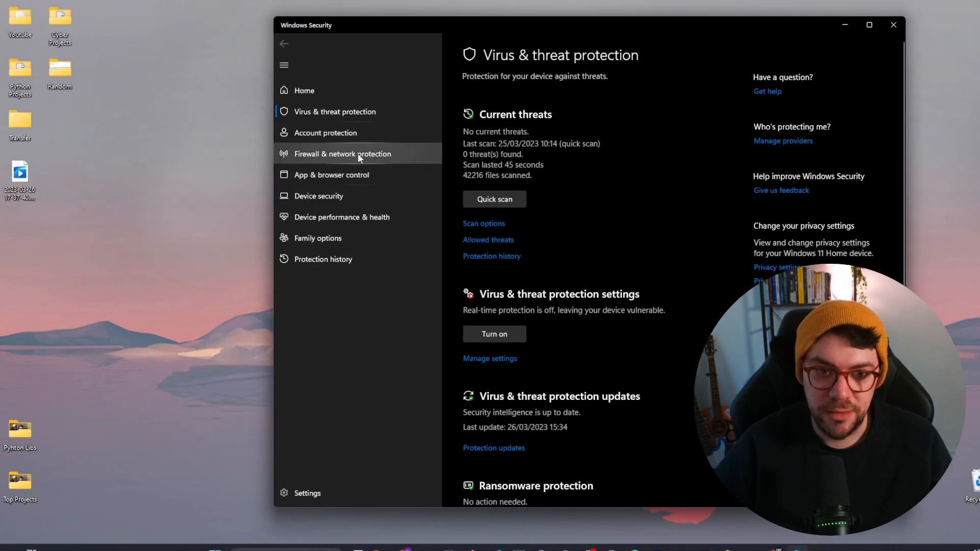
click(343, 154)
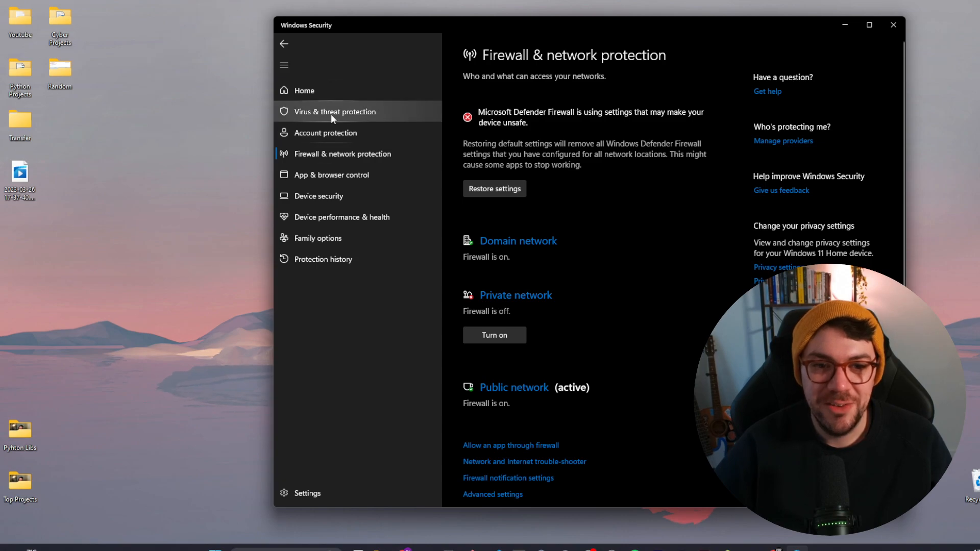
Confirm real-time and cloud protection are off, then switch to the Metasploit Nightly Installers docs
click(335, 111)
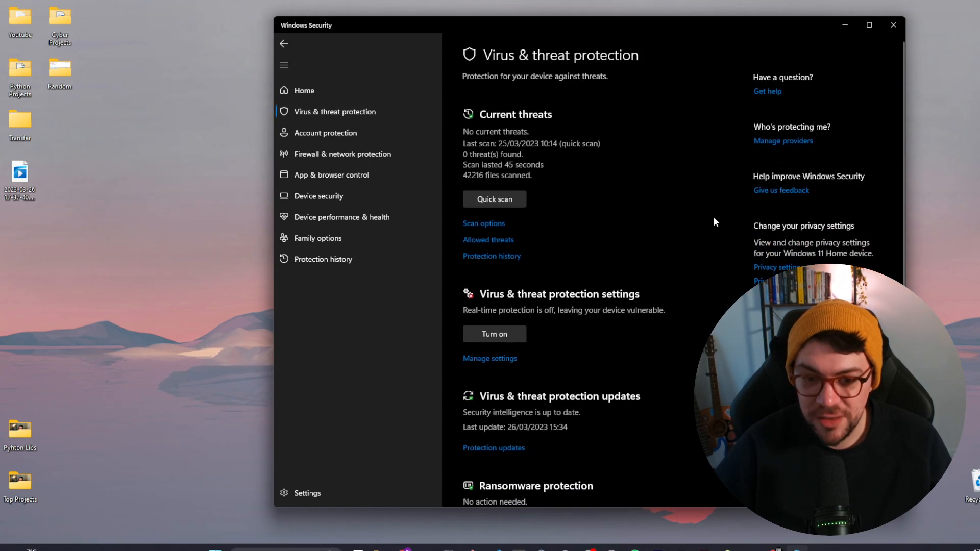
mouse_move(560, 302)
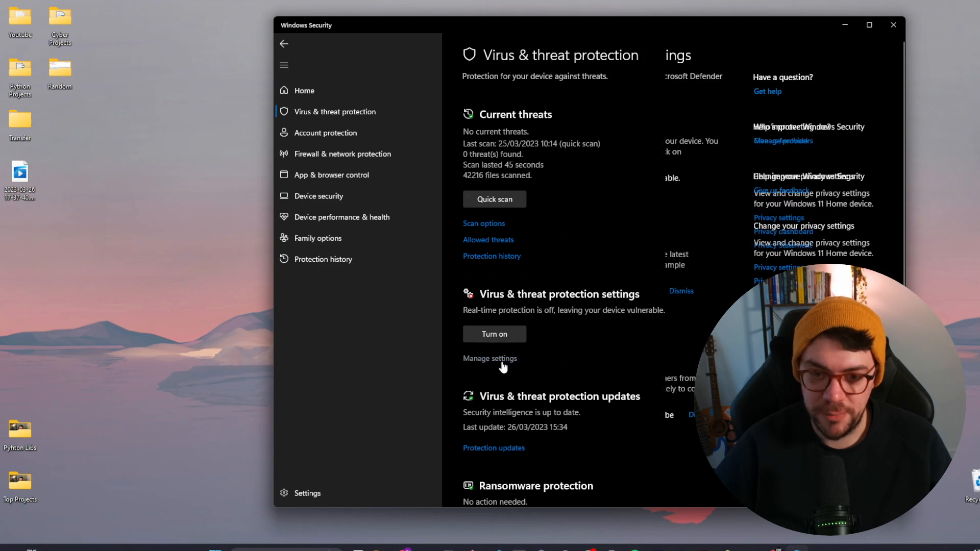
scroll(down, 3)
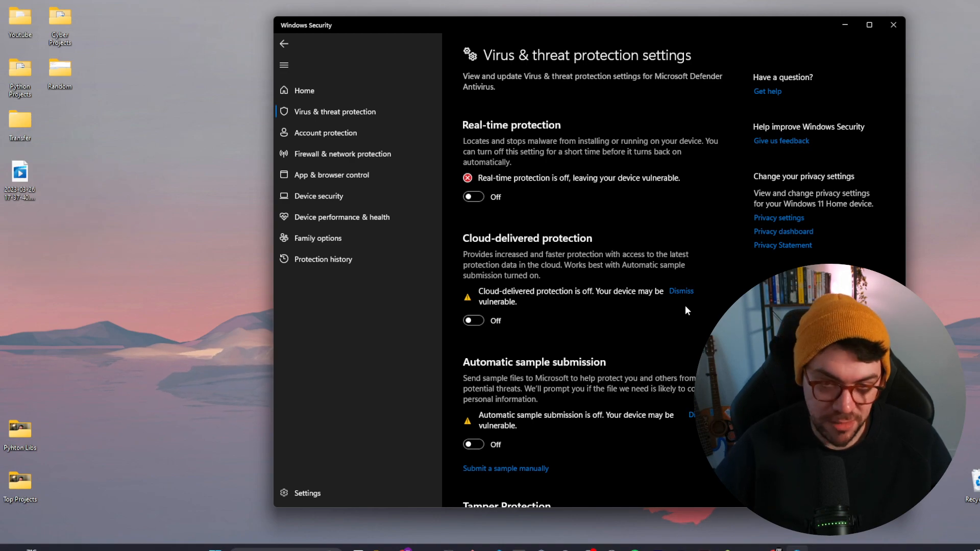
click(893, 25)
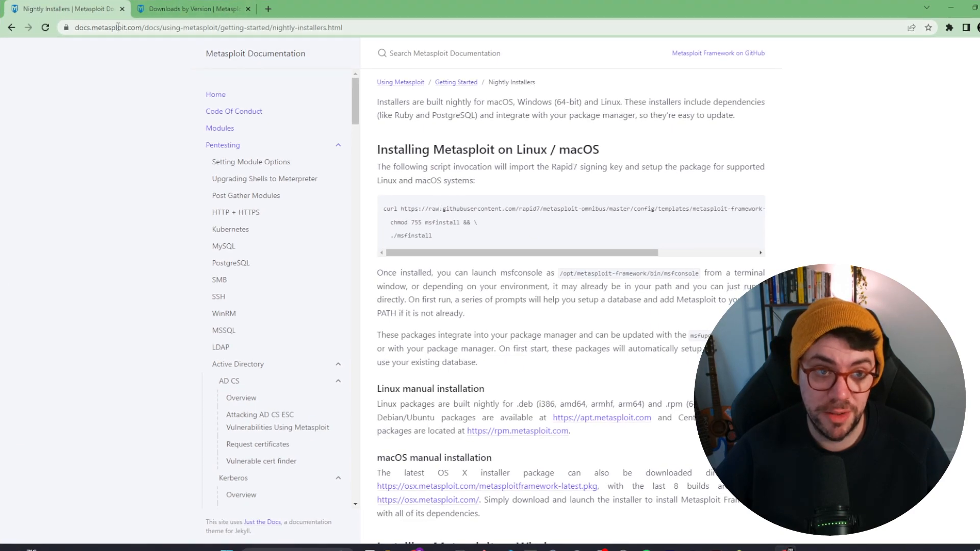
Start and cancel the latest Windows installer download, then go to the older Metasploit builds list
click(207, 27)
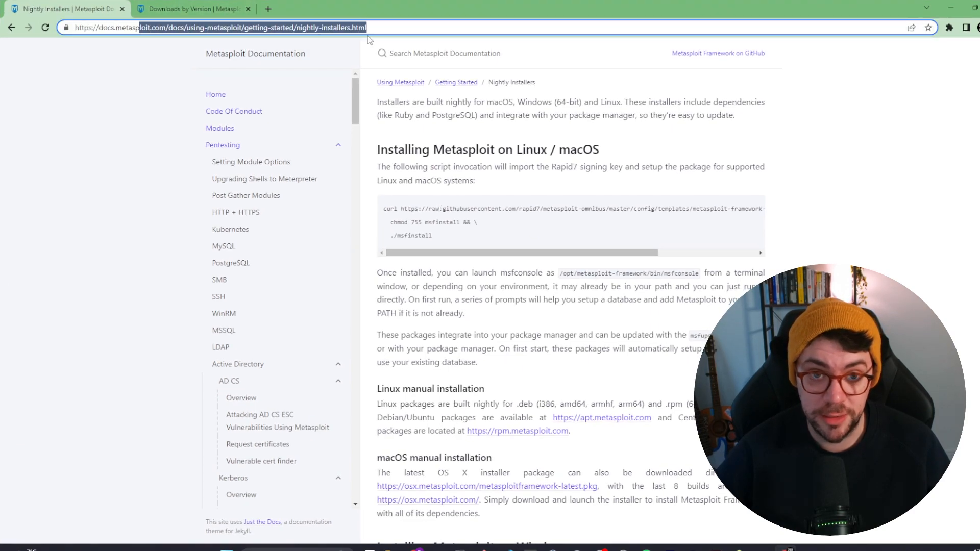
scroll(down, 3)
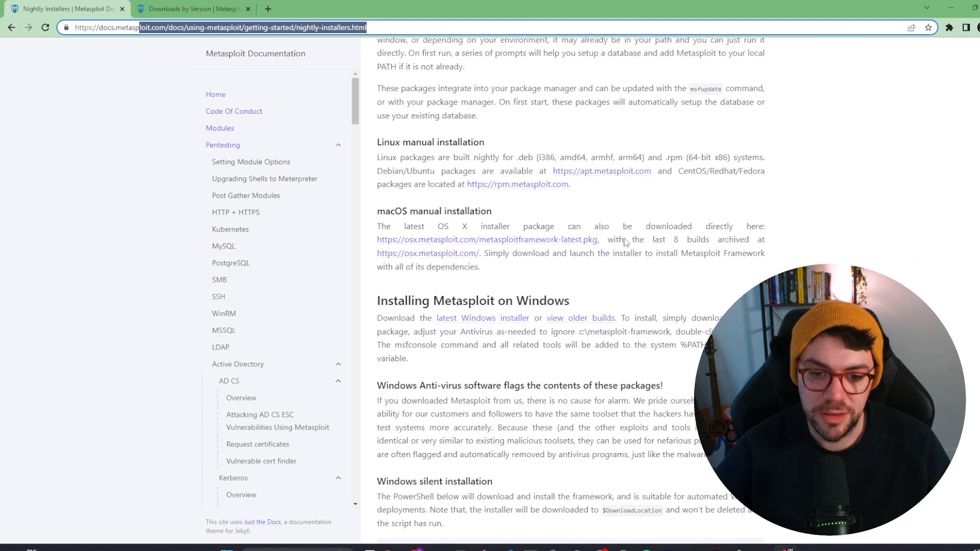
scroll(down, 3)
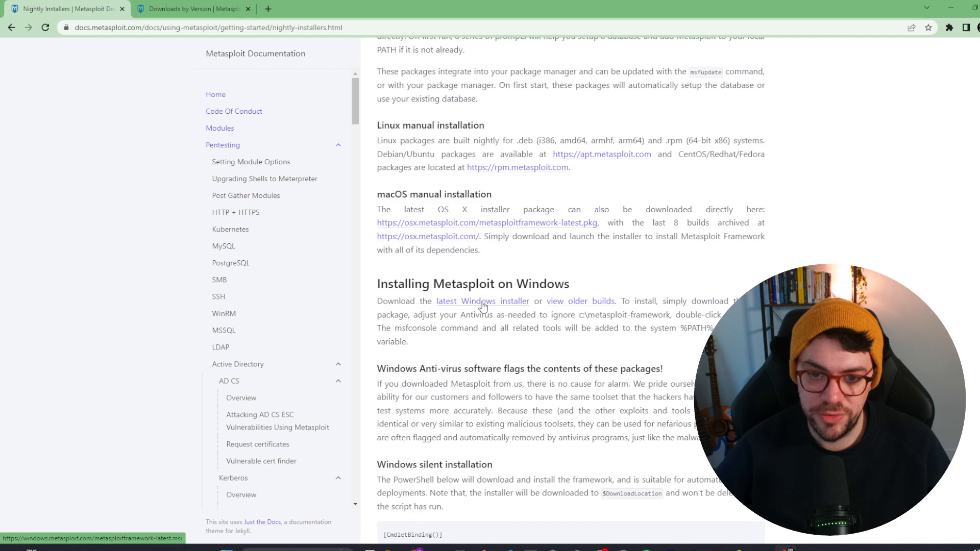
click(483, 300)
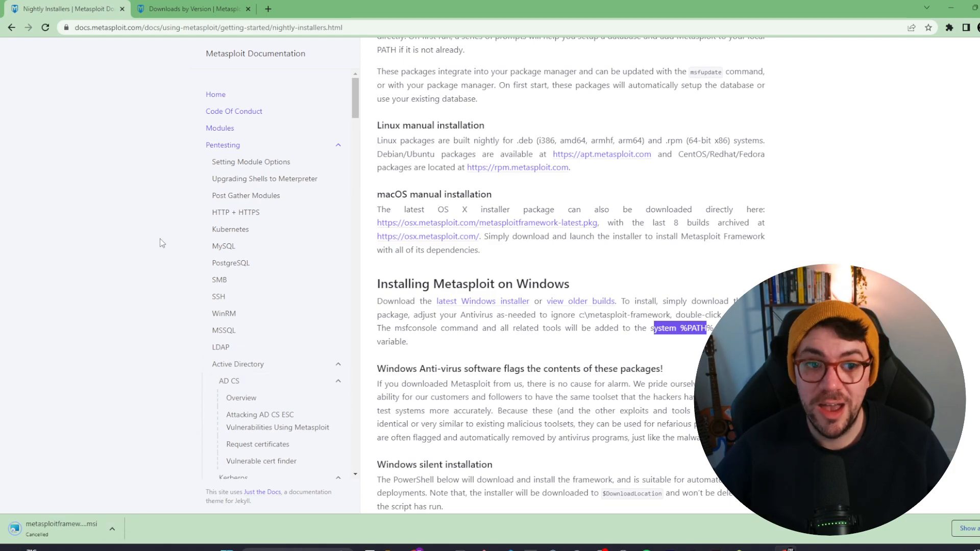
click(191, 9)
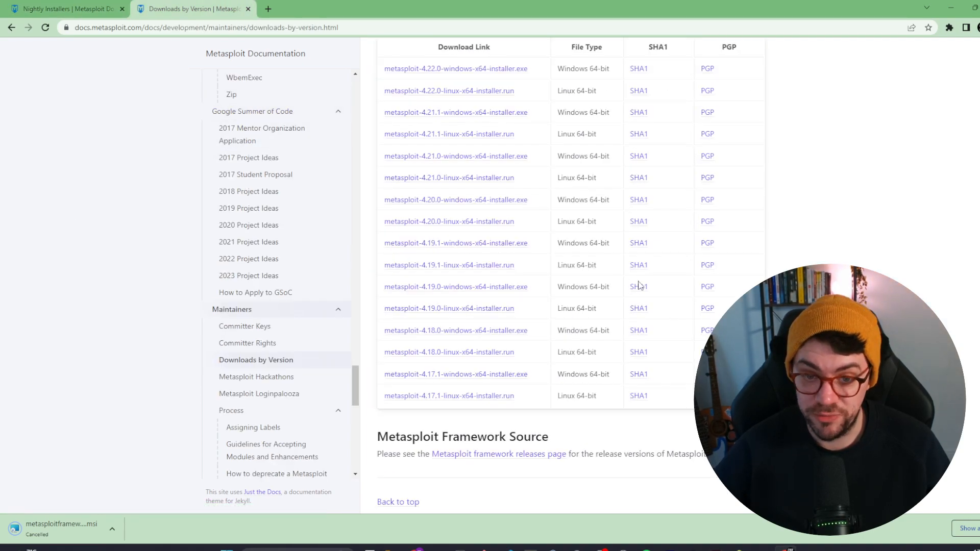
mouse_move(455, 243)
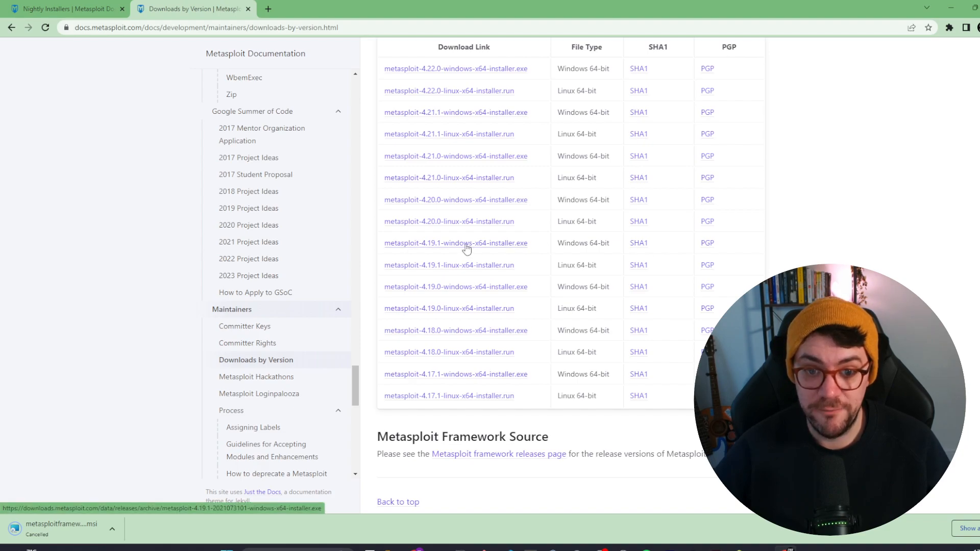
mouse_move(478, 202)
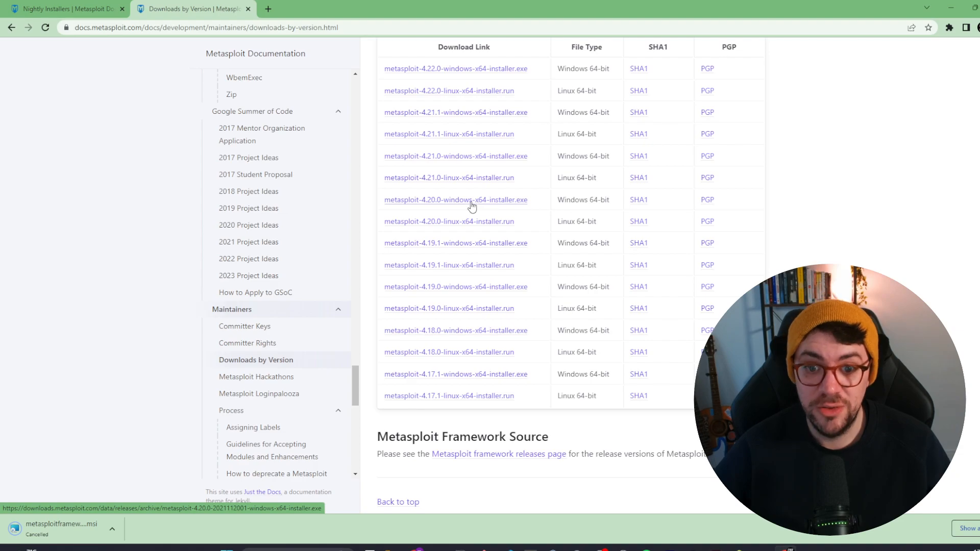
Download metasploit-4.20.0-windows-x64-installer.exe from the Downloads by Version table
click(456, 200)
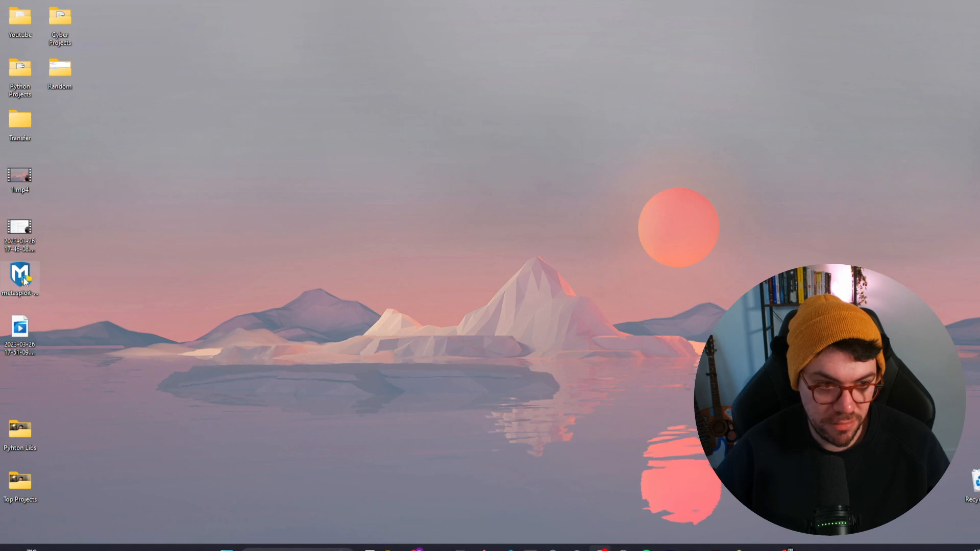
Launch the Metasploit installer, pass the welcome page and create a new Test folder on the desktop
double_click(20, 277)
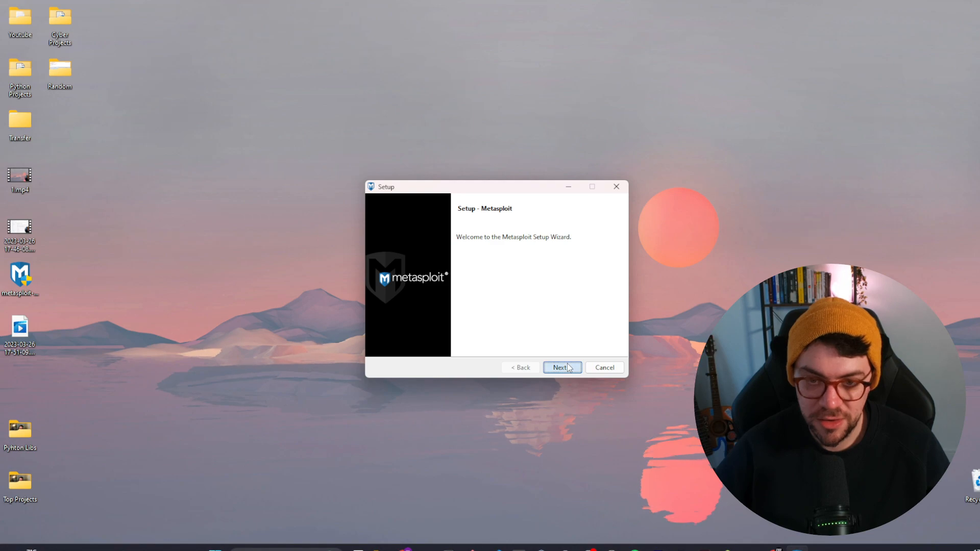
click(559, 368)
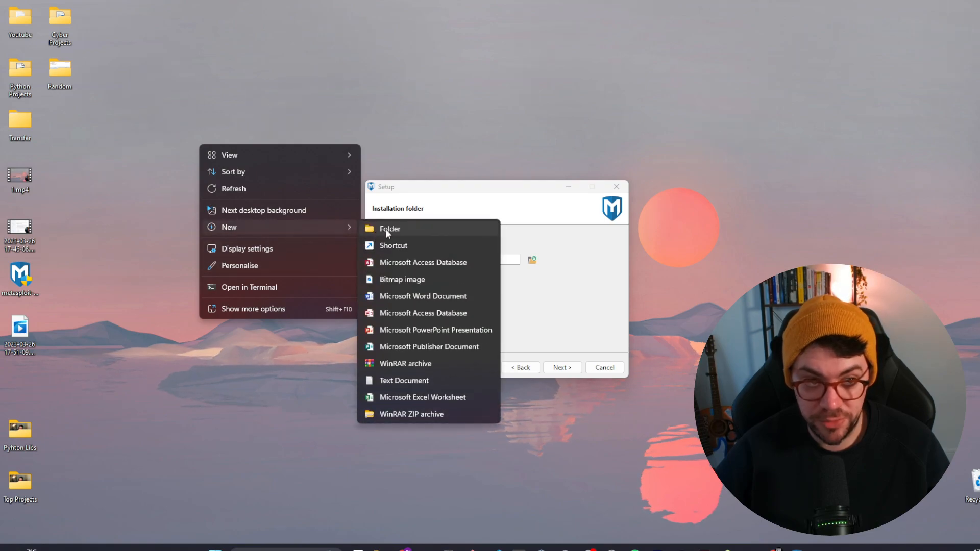
click(389, 227)
text(Test)
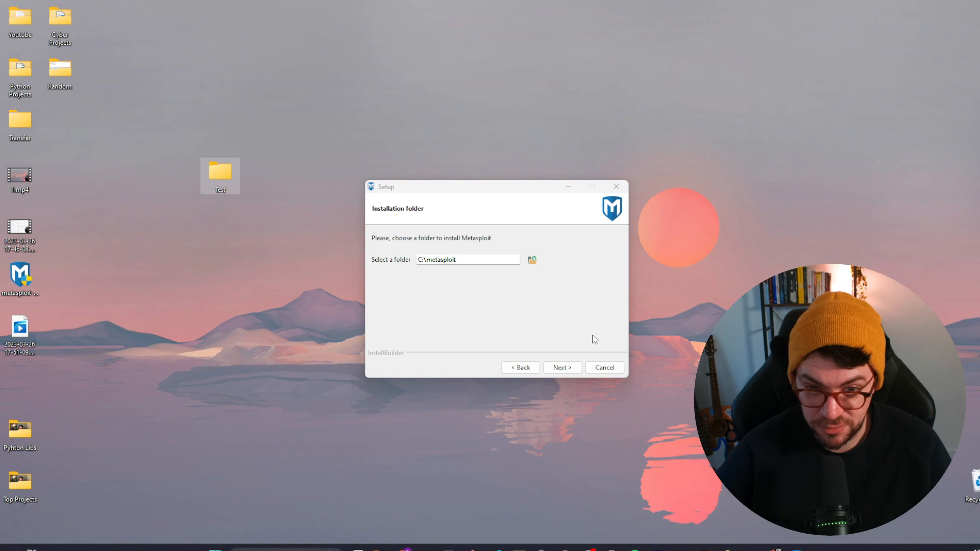
Set Desktop\Test as the install location and continue to the anti-virus/firewall warning
click(531, 259)
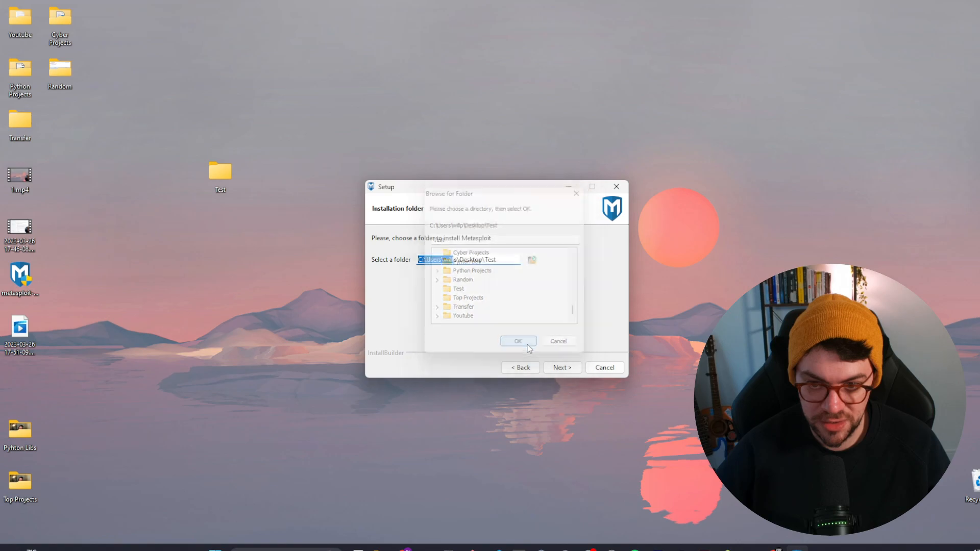
click(518, 341)
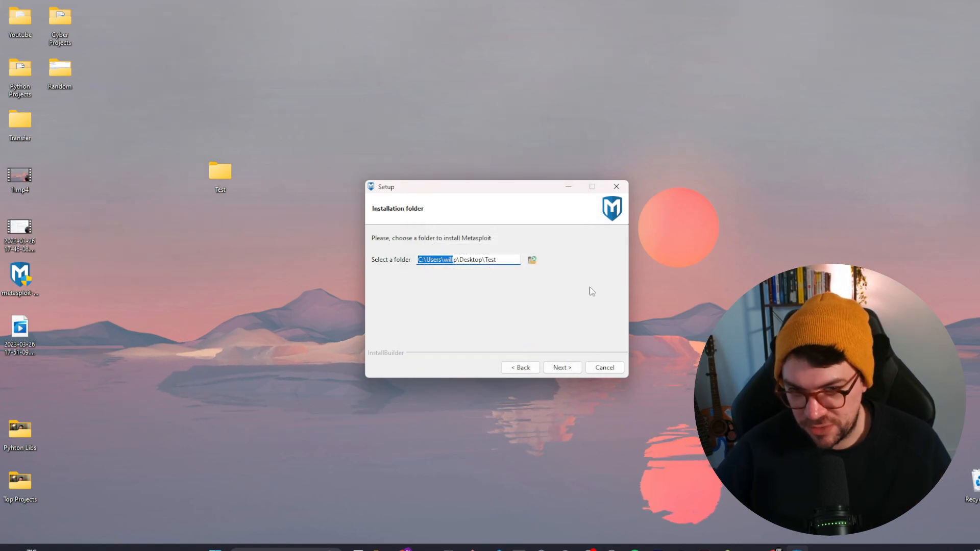
click(561, 368)
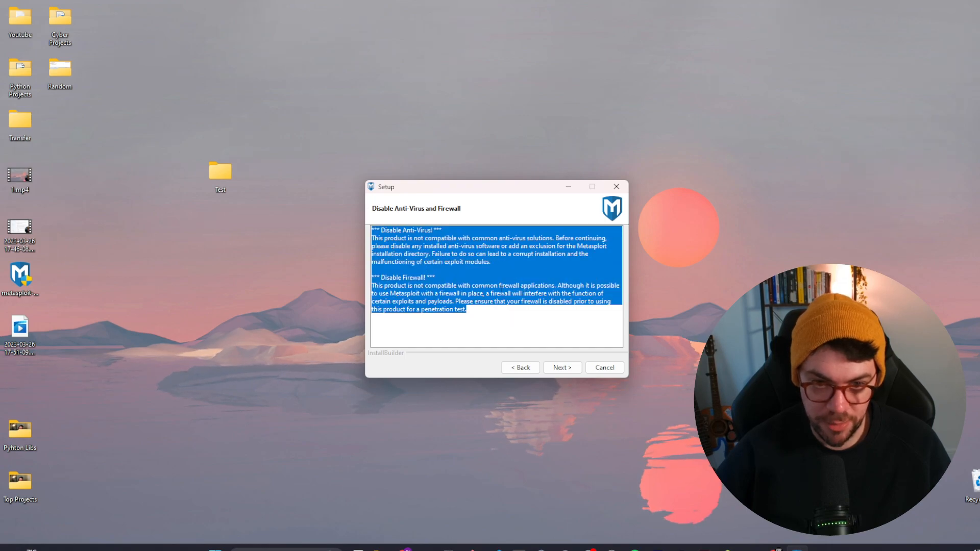
Accept the anti-virus warning and set the service SSL port to 3792, reaching the localhost certificate page
click(532, 336)
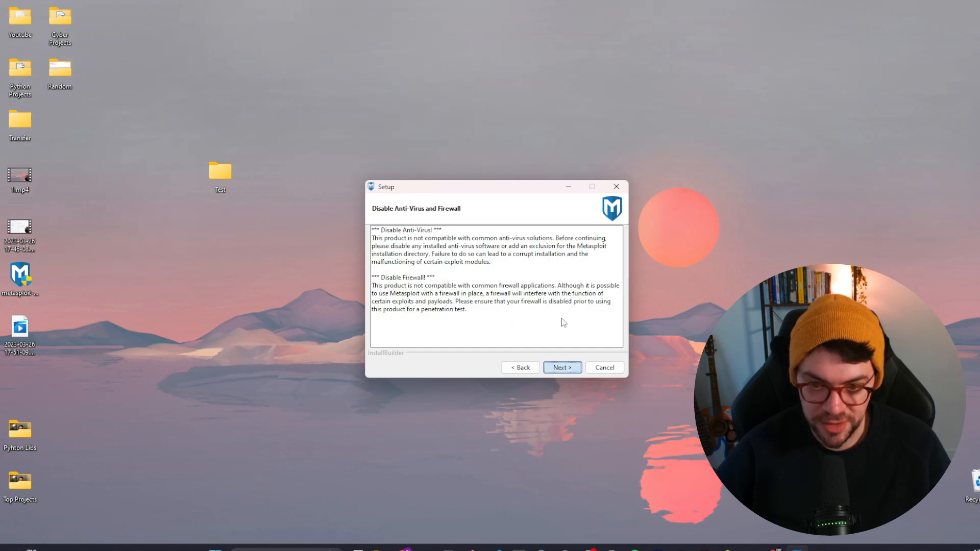
click(561, 368)
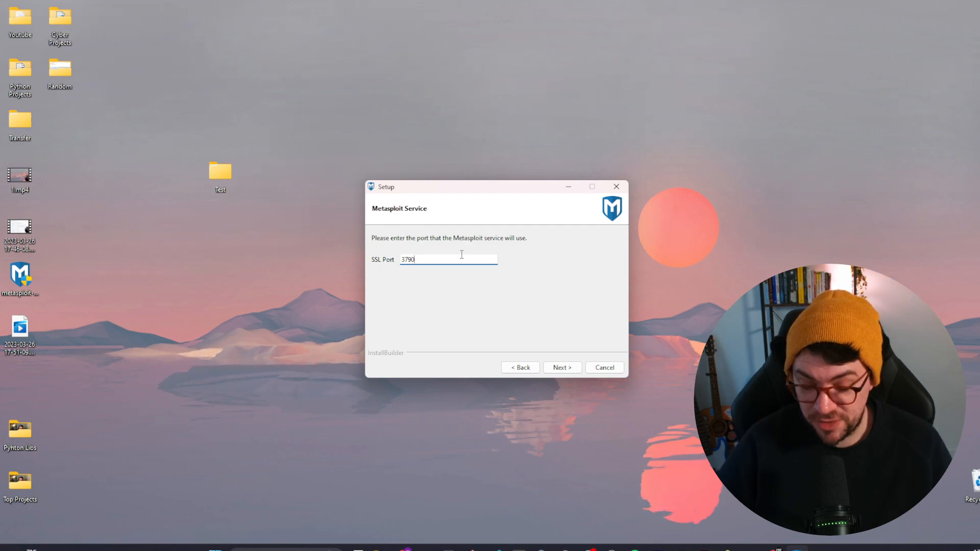
key(Backspace)
text(2)
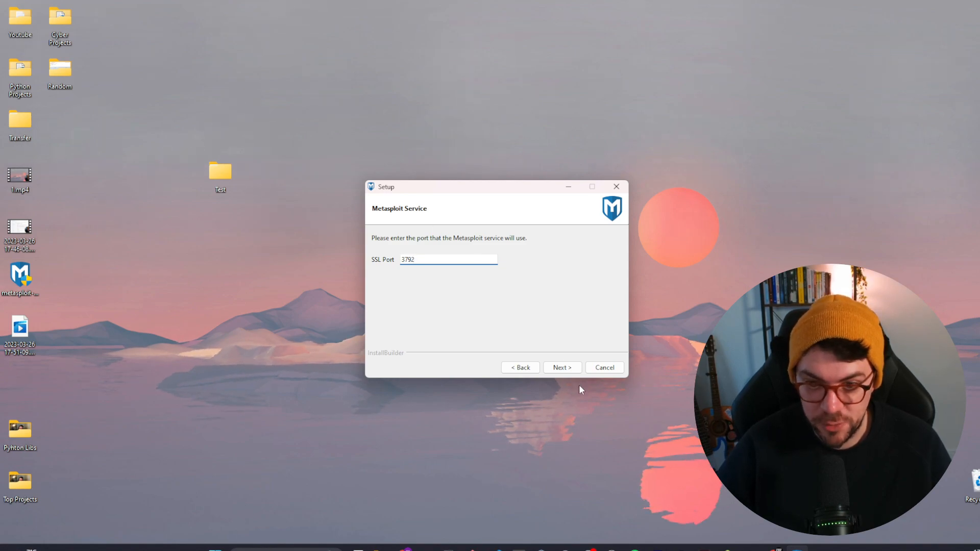
click(562, 368)
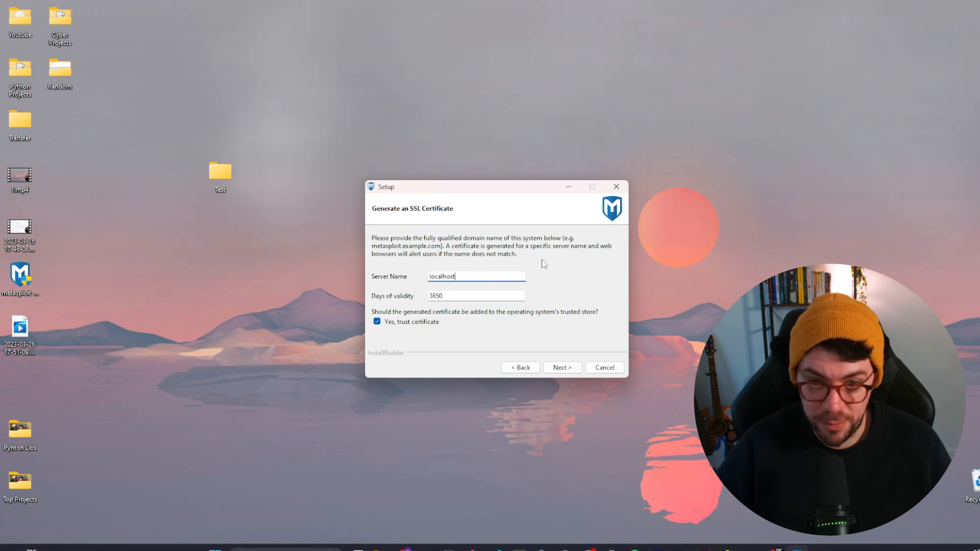
Accept the certificate, set database port 8080 and thin cluster port 8081, finishing setup
click(560, 367)
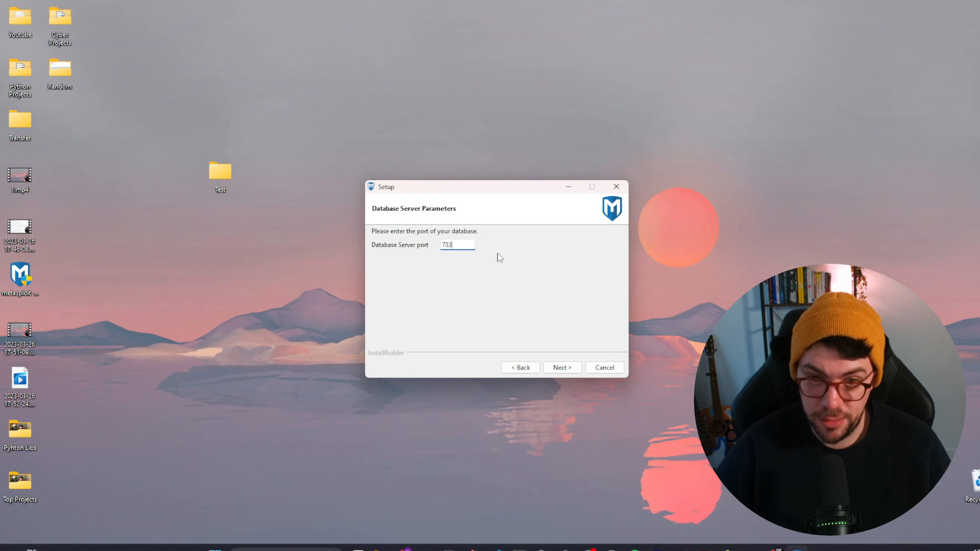
text(8080)
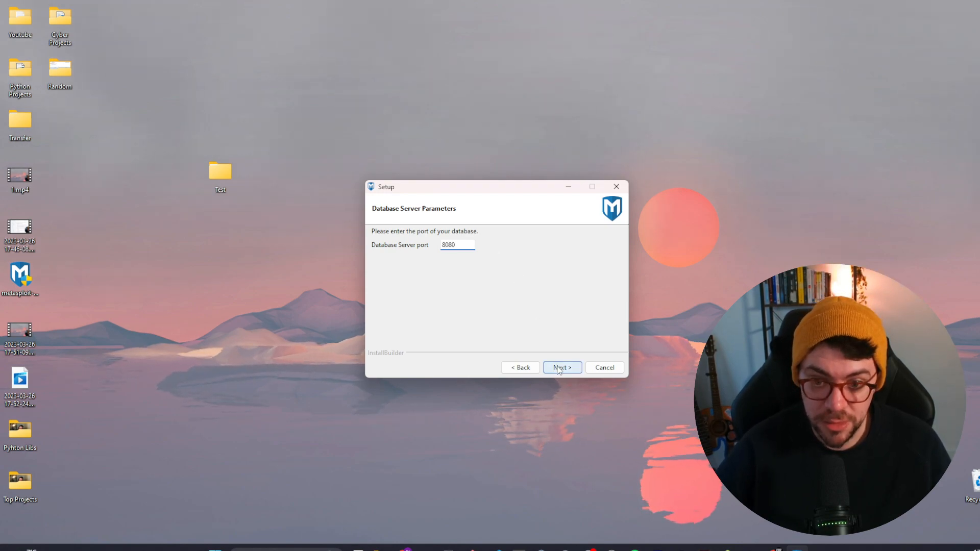
click(560, 368)
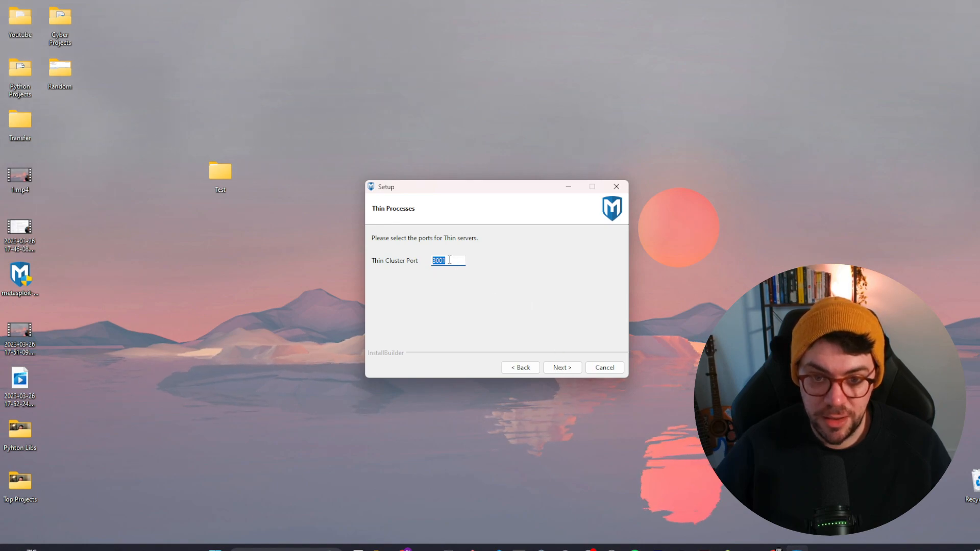
text(808)
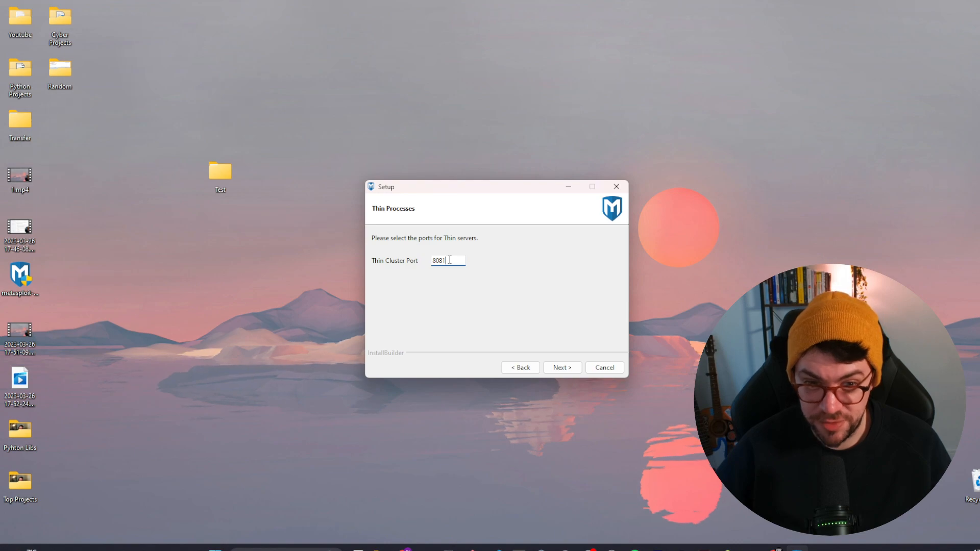
mouse_move(547, 312)
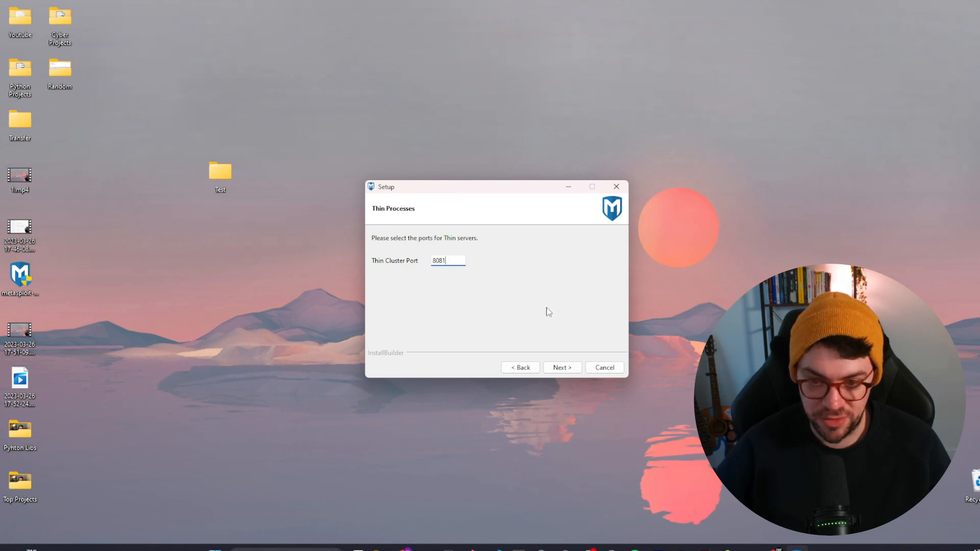
click(561, 368)
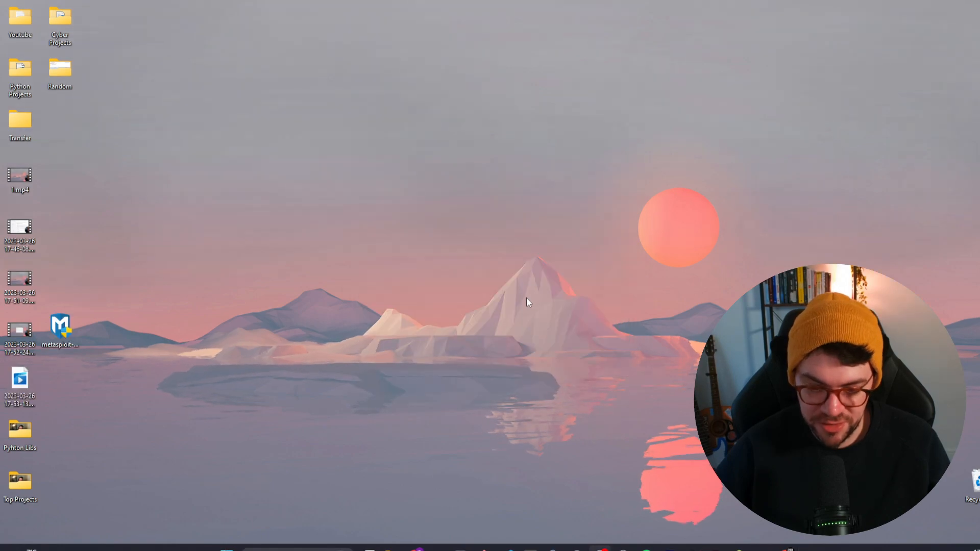
mouse_move(449, 333)
text(me)
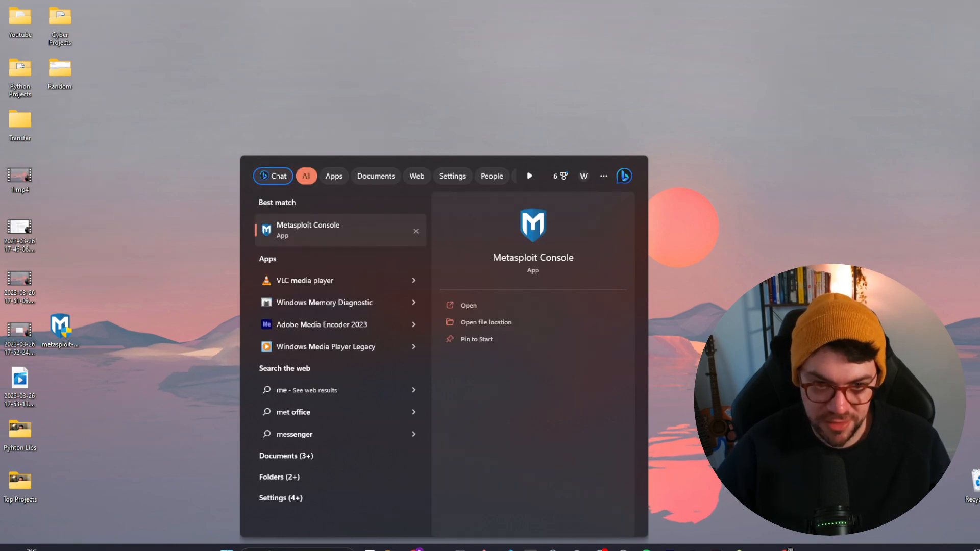
Launch Metasploit Console and maximize it, showing the msf6 prompt with v6.0.10-dev
click(468, 305)
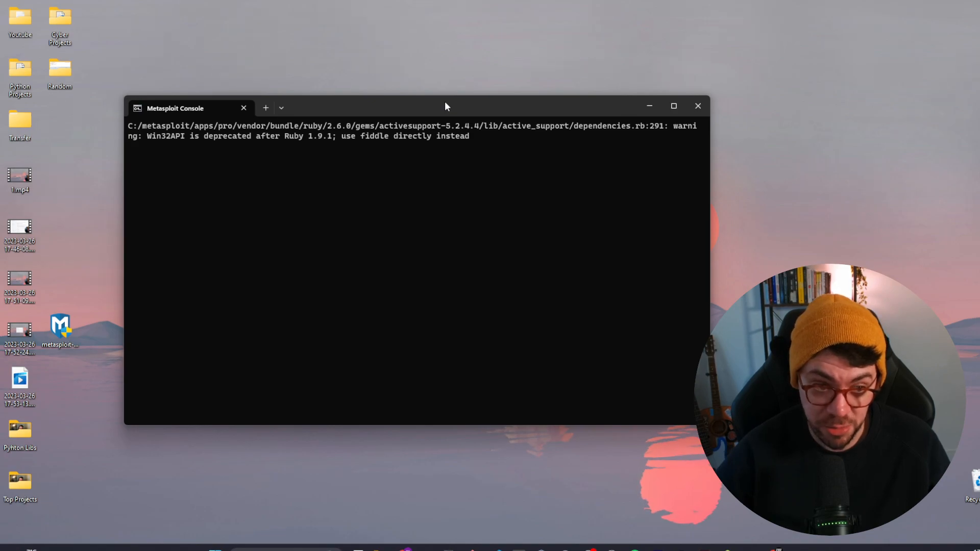
click(673, 105)
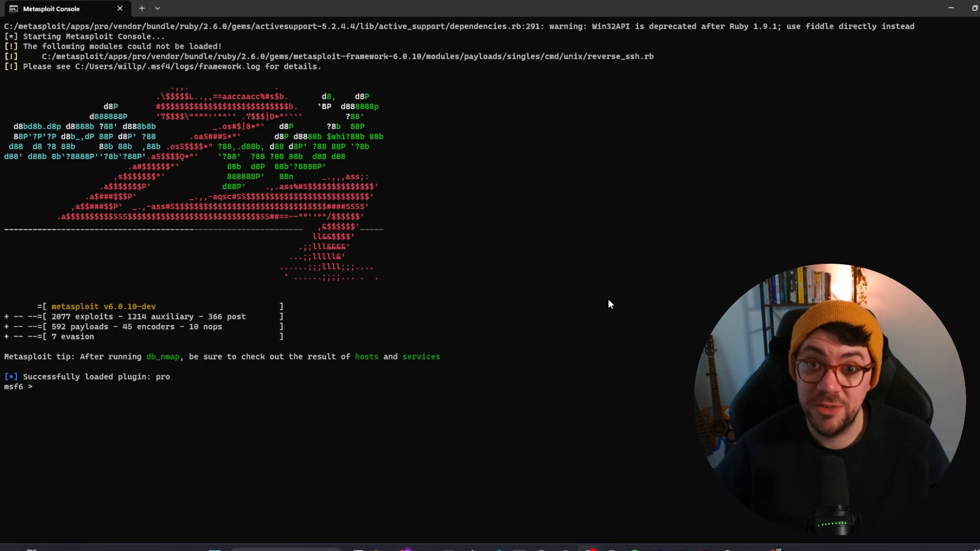